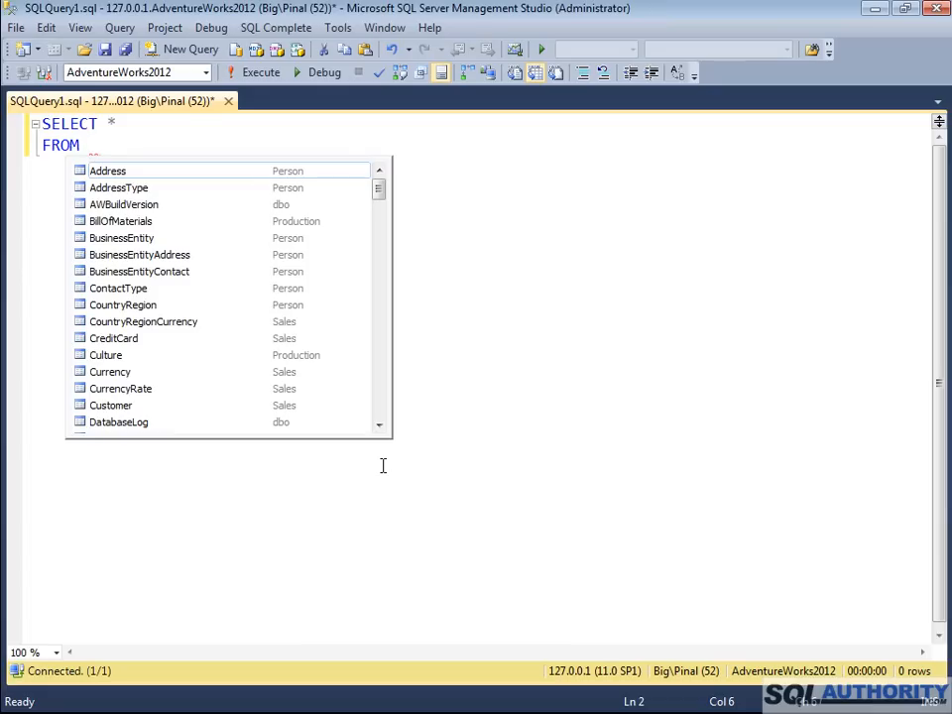
Start the FROM clause with 'sal' toward Sales.SalesOrderDetail aliased sod
text(sal)
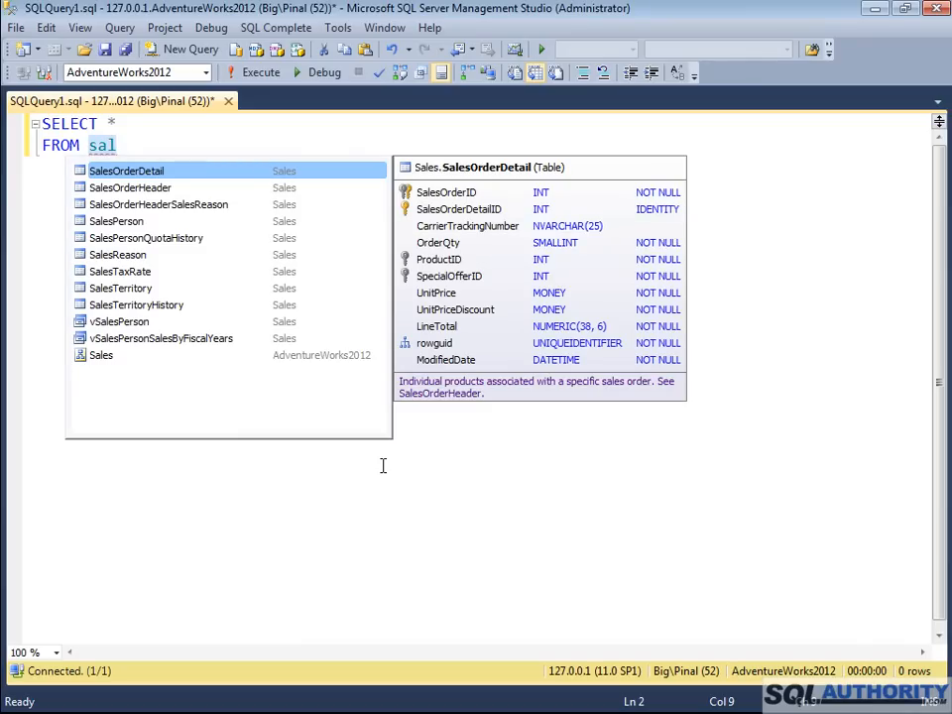
mouse_move(268, 206)
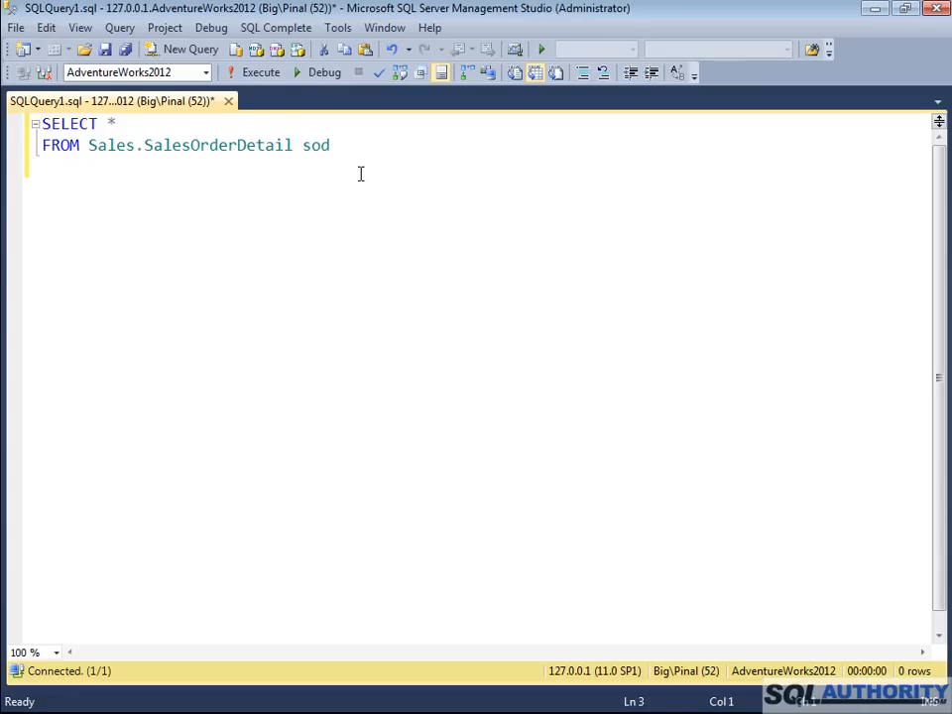
Add INNER JOIN Sales.SalesOrderHeader soh ON sod.SalesOrderID = soh.SalesOrderID
text(INNER JOIN)
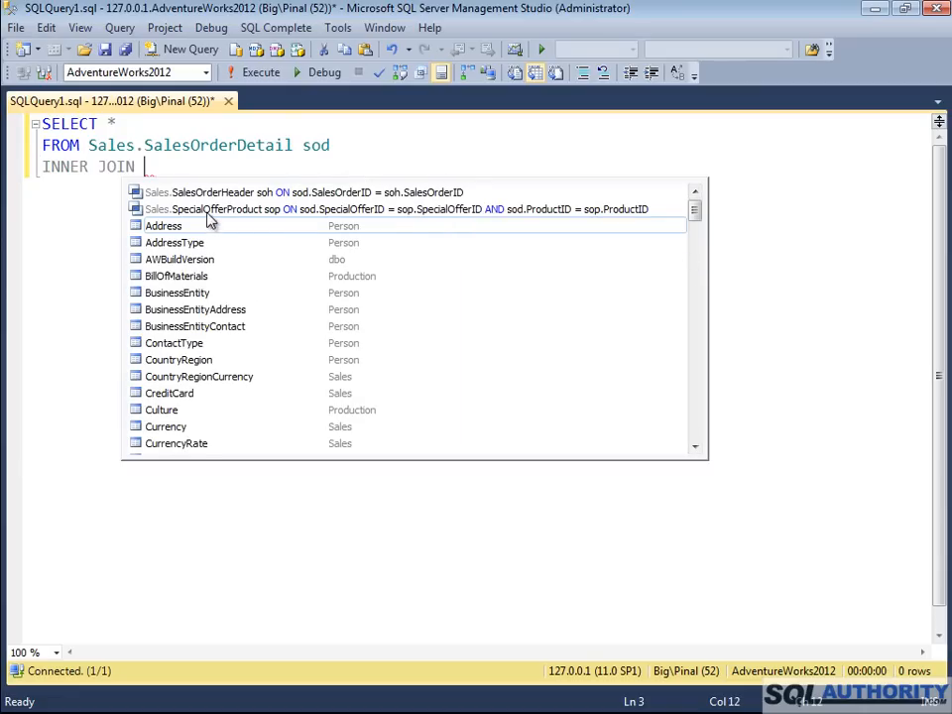
mouse_move(256, 220)
text(WHERE soh.SalesOrderID > 100)
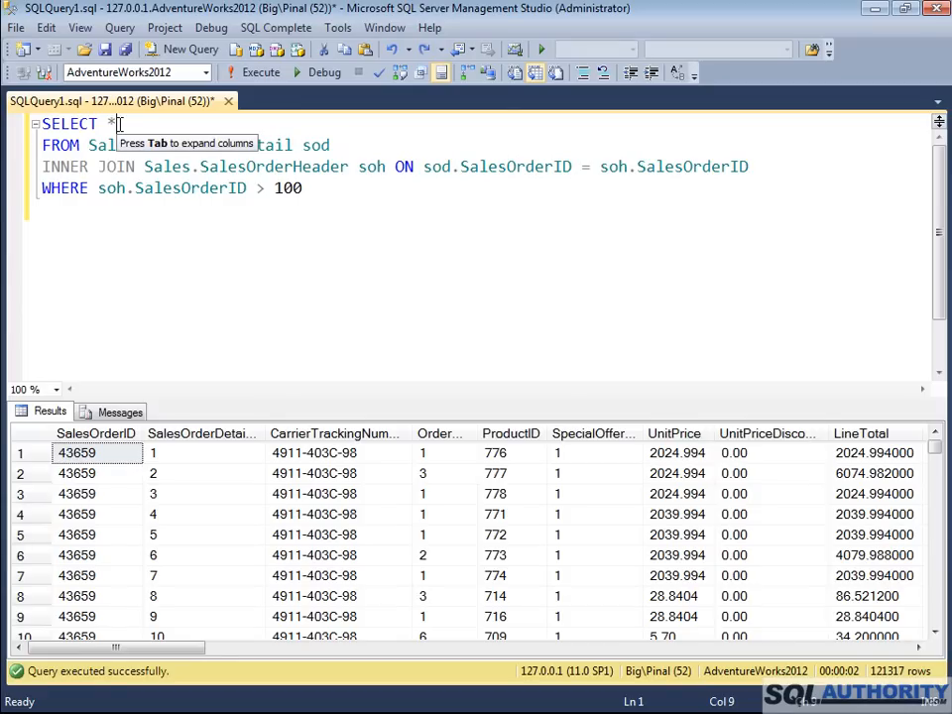
Expand SELECT * into the full sod and soh column list
key(Tab)
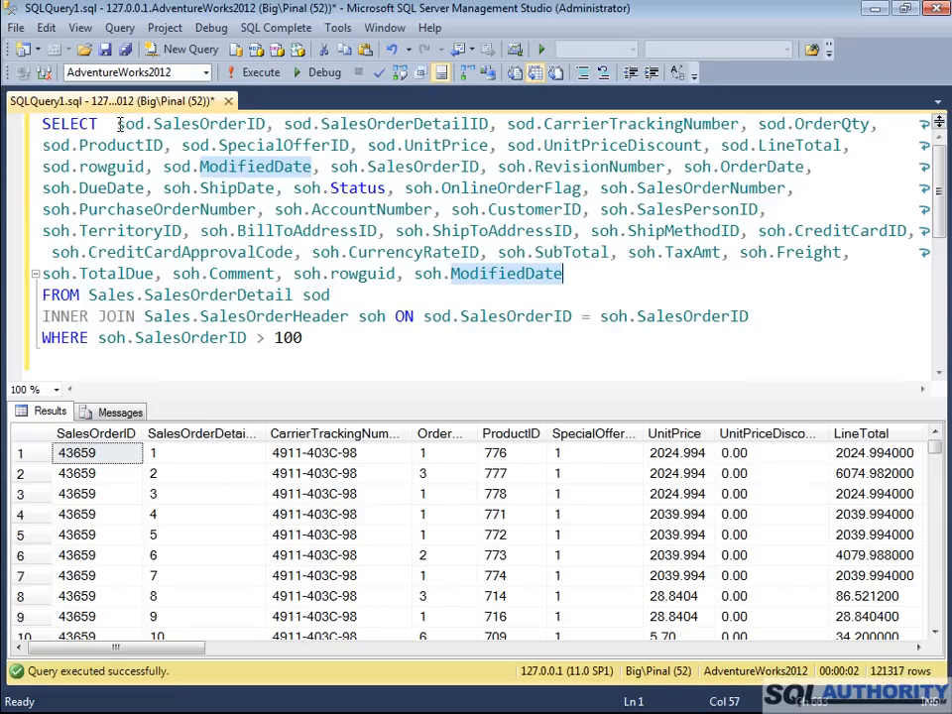
click(276, 27)
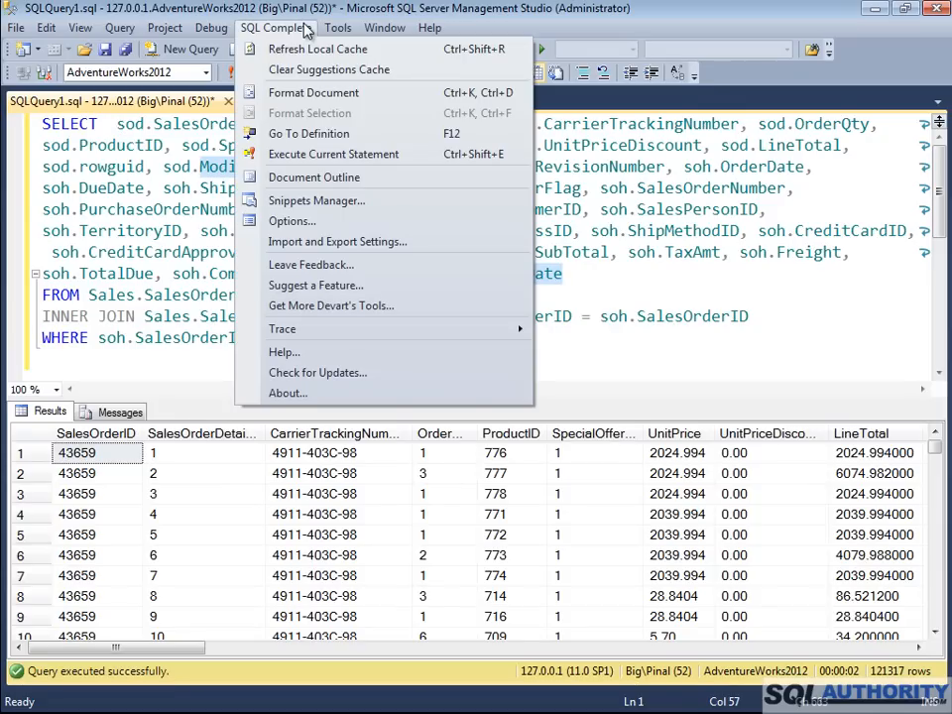